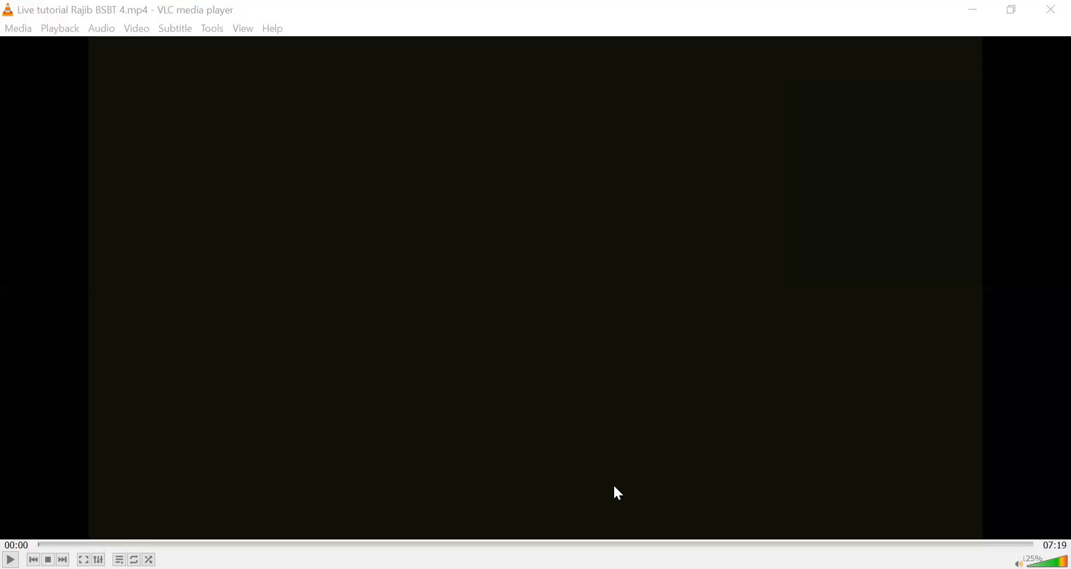
mouse_move(1041, 274)
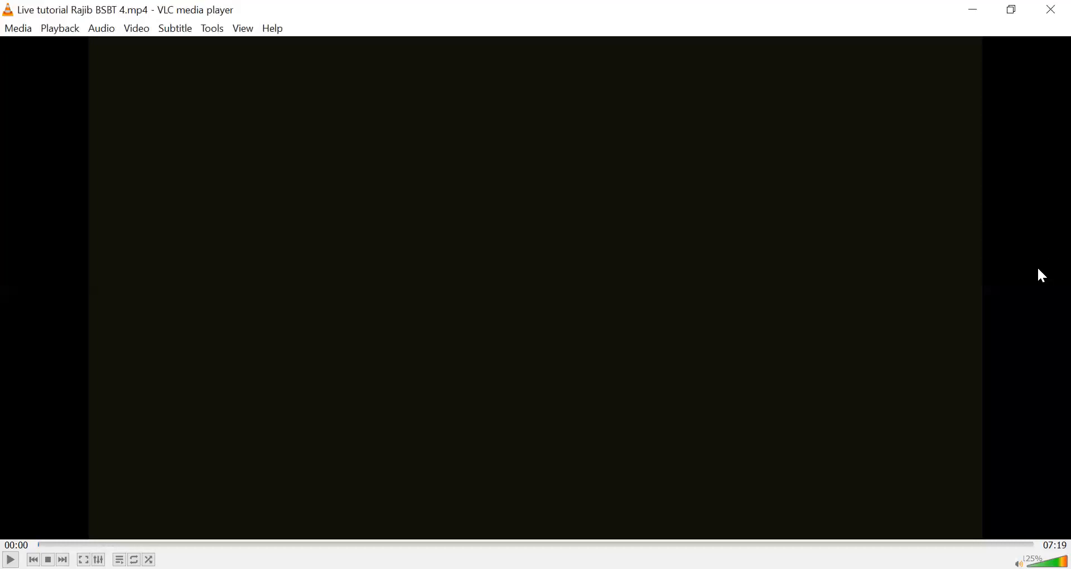
Start playback of the molecular cloning tutorial video.
left_click(10, 559)
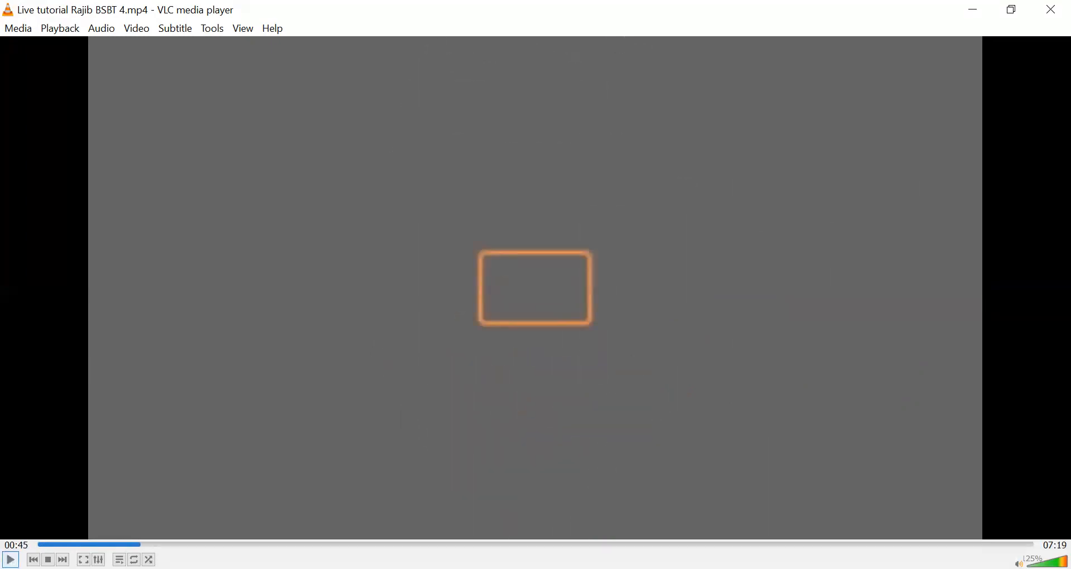
left_click(10, 560)
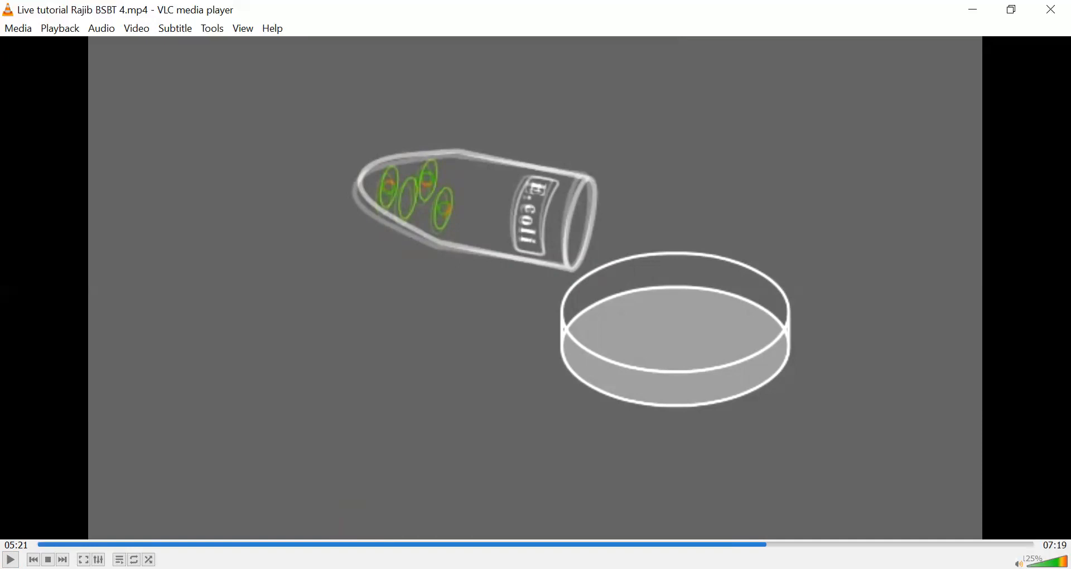
Resume playback, then pause at 07:08 on the 'Cloning Strategies' end card.
left_click(10, 559)
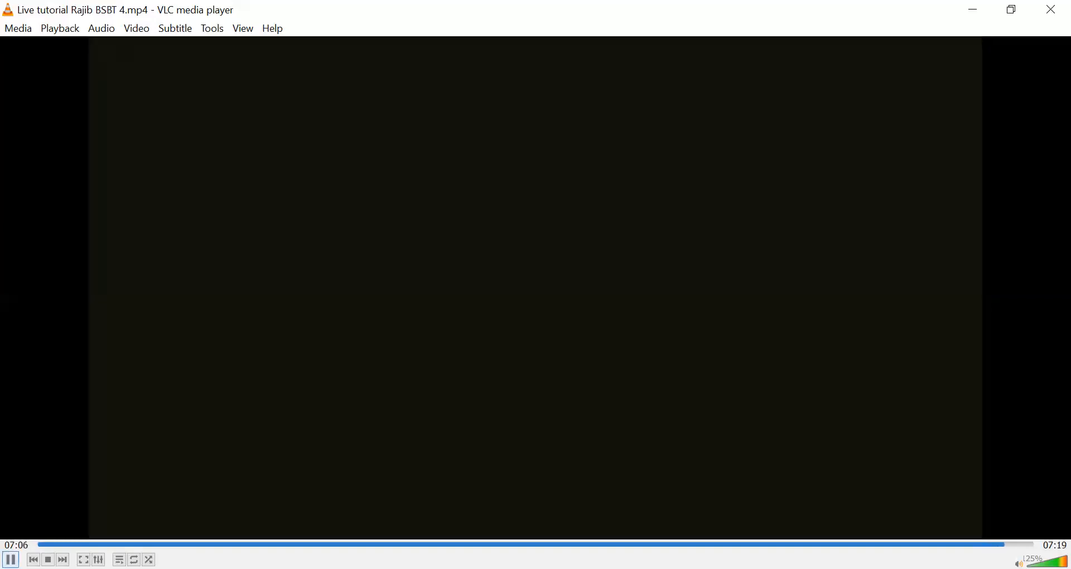
left_click(10, 560)
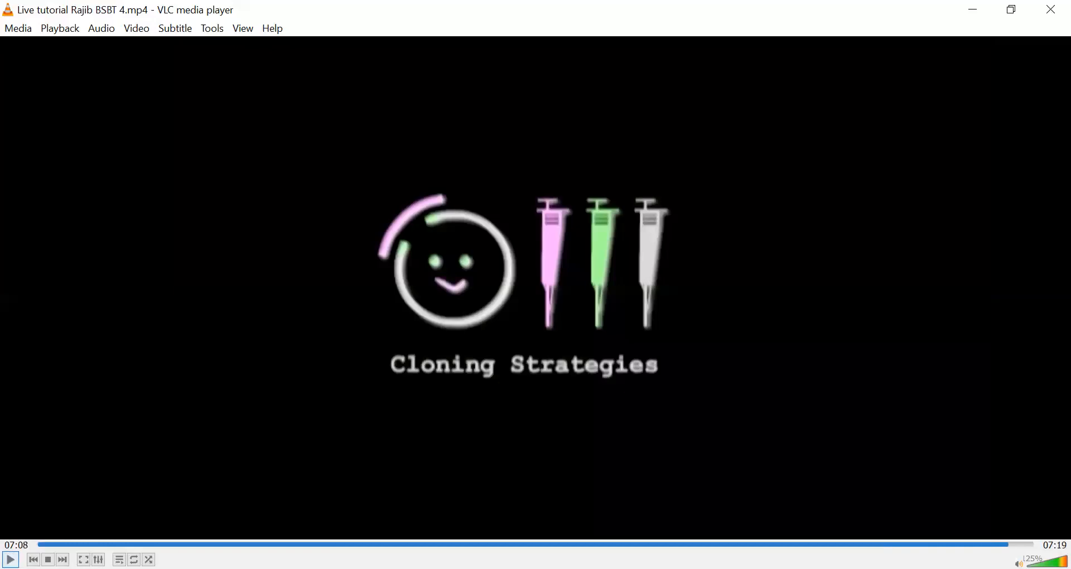
mouse_move(822, 409)
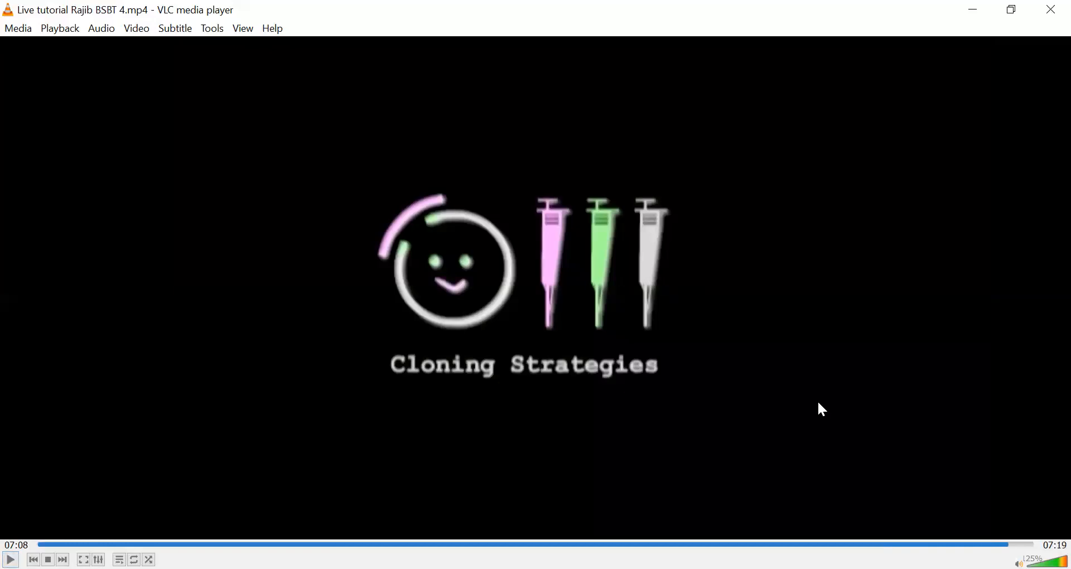